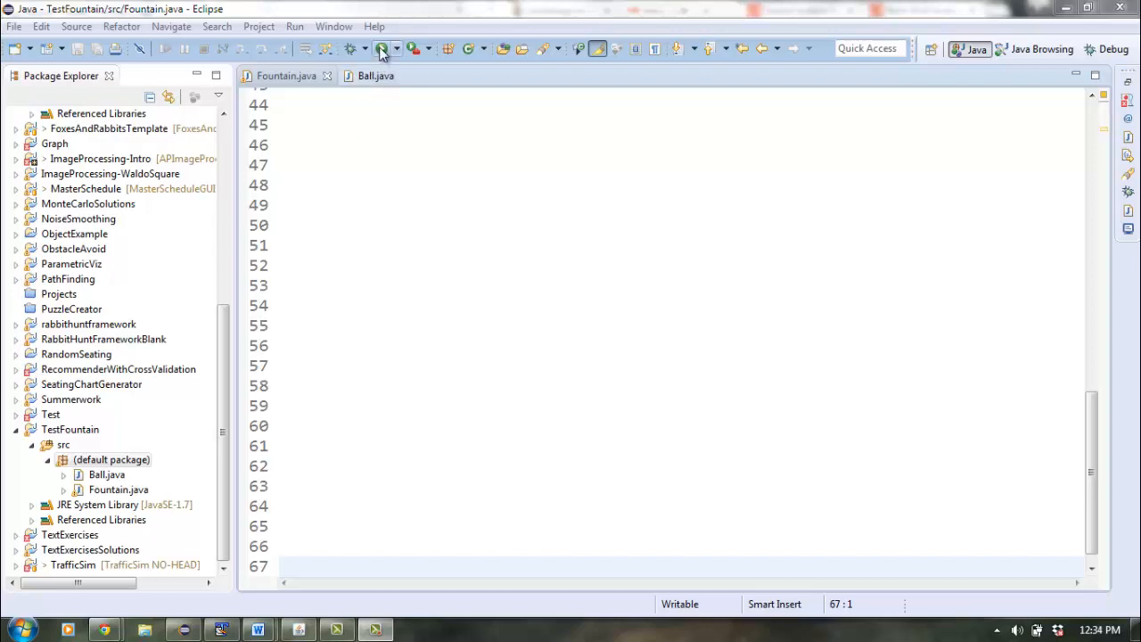
# Launch Fountain.java as an applet so Applet Viewer starts with a blank canvas
pyautogui.click(382, 48)
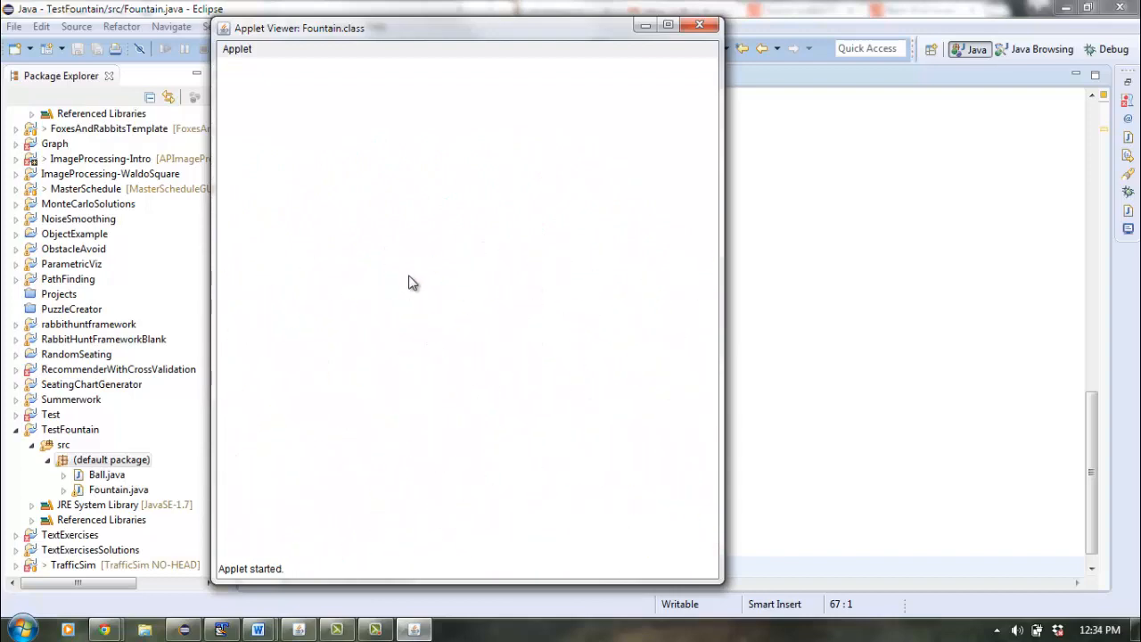
pyautogui.moveTo(406, 189)
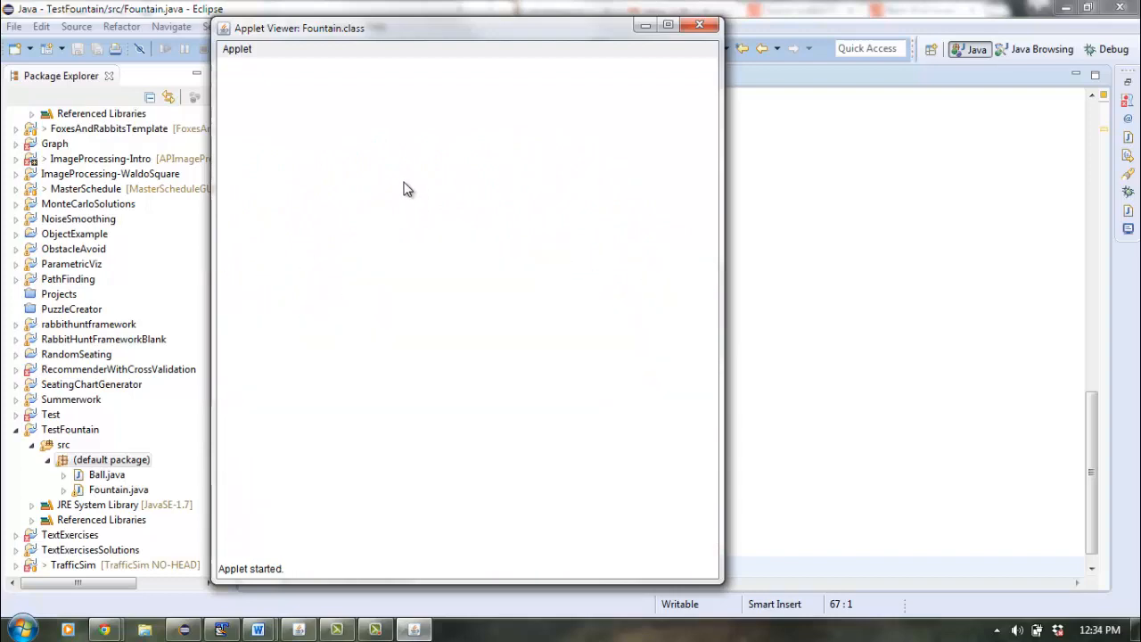